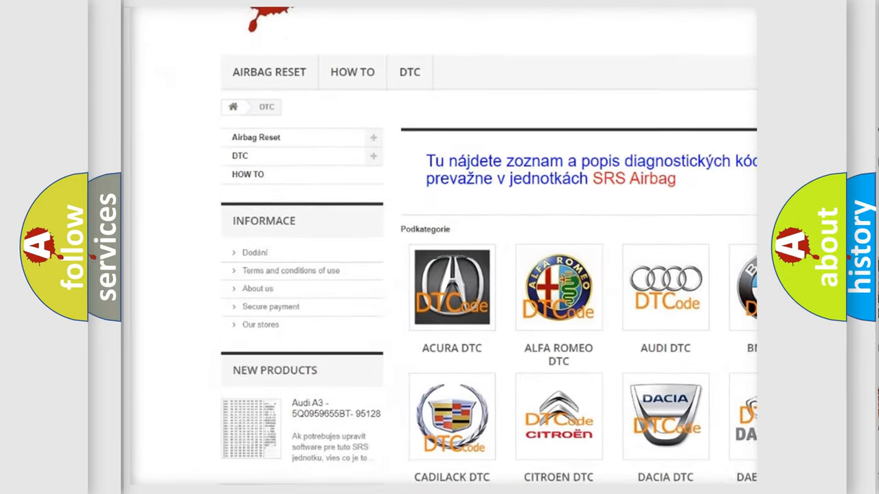
scroll(down, 3)
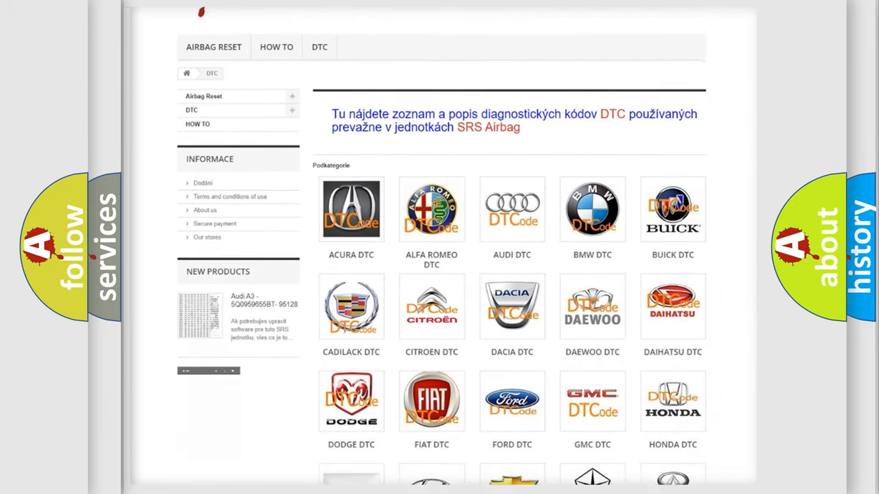
scroll(down, 3)
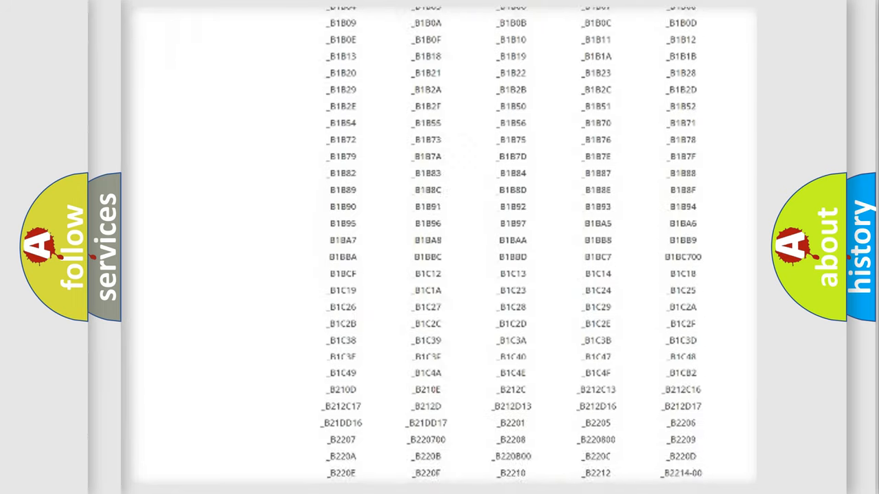
scroll(down, 3)
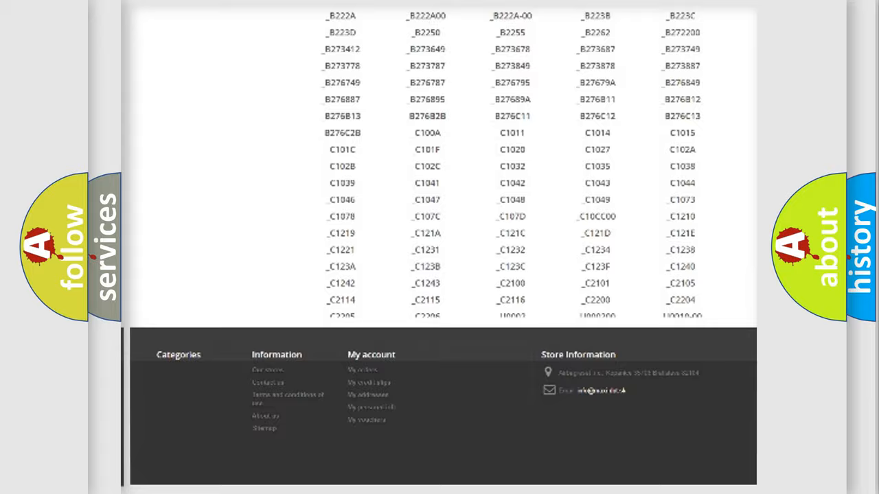
scroll(up, 3)
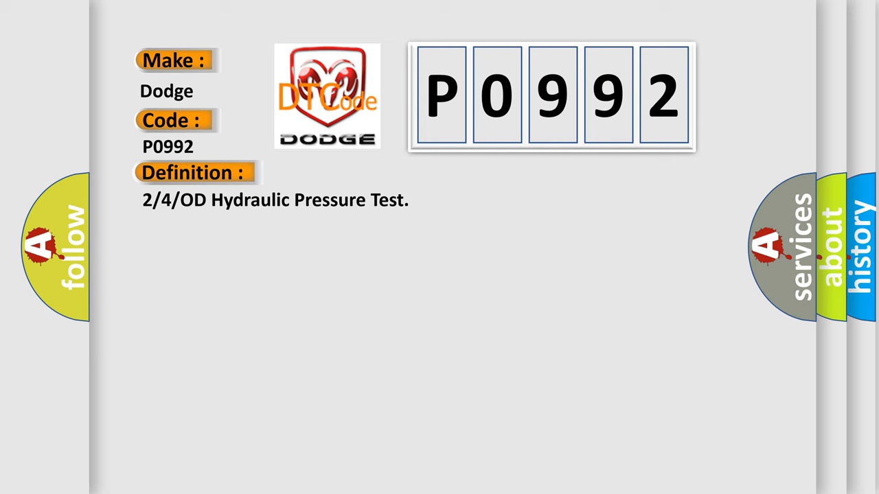
click(358, 173)
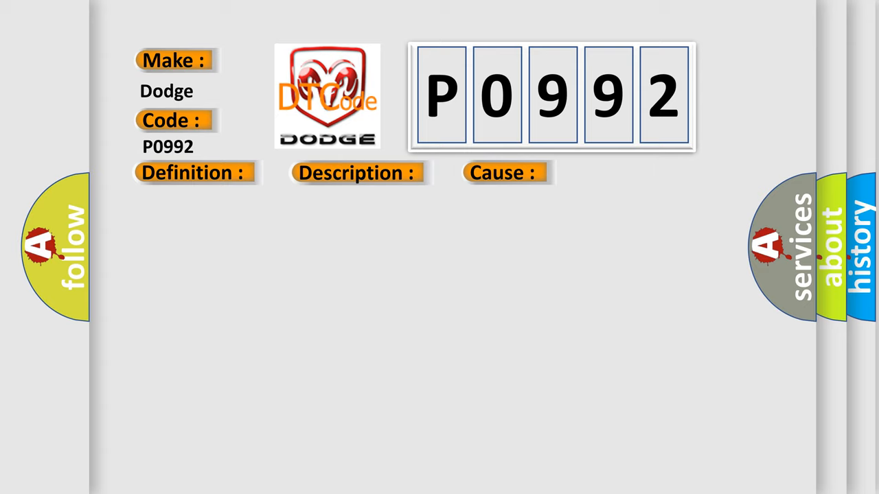
click(192, 173)
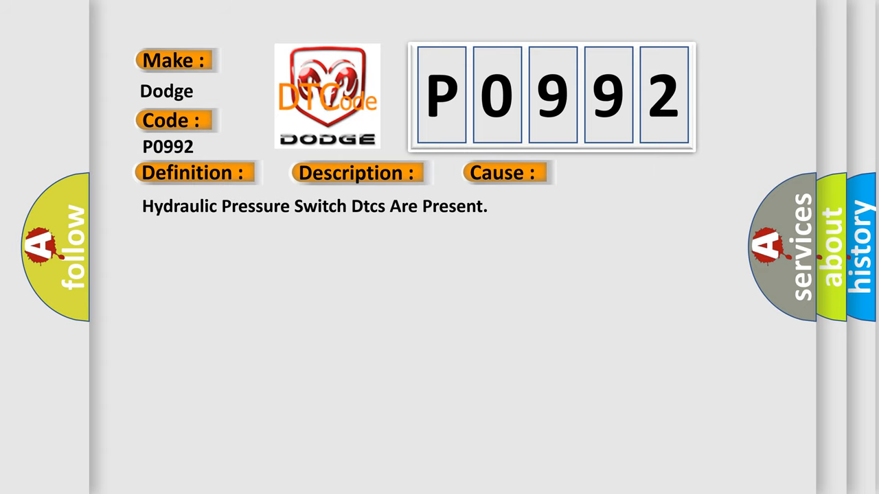